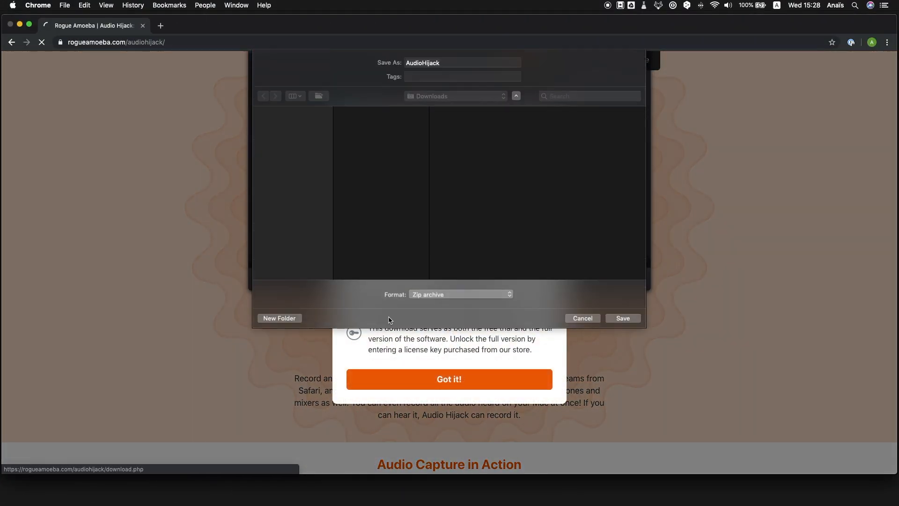
- Save the AudioHijack zip archive into the Downloads folder
click(624, 319)
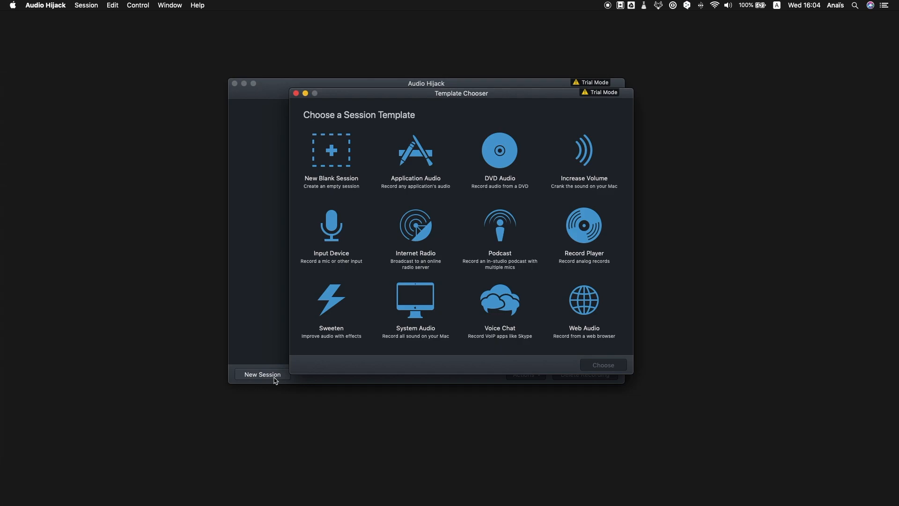
mouse_move(384, 283)
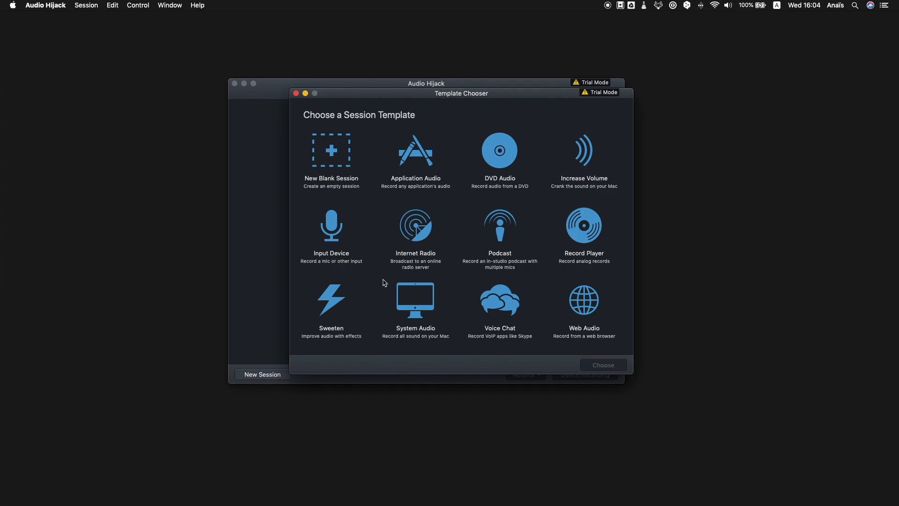
- Create a session from the New Blank Session template
click(331, 150)
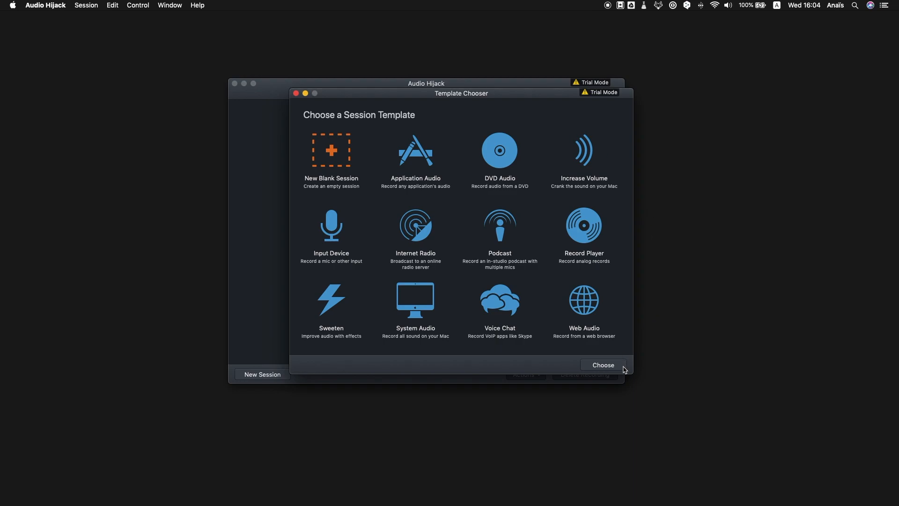
click(603, 364)
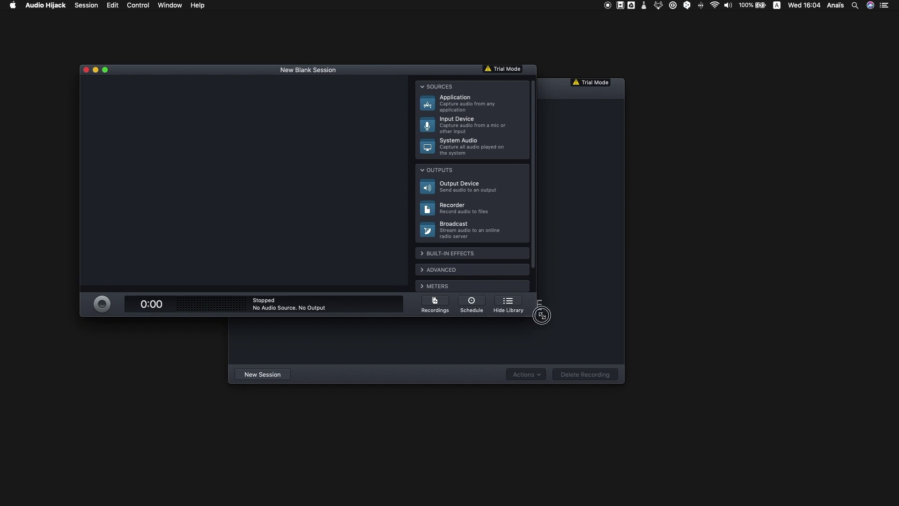
- Enlarge the session window and reach the Broadcast block's streaming server setup
drag(541, 315, 818, 440)
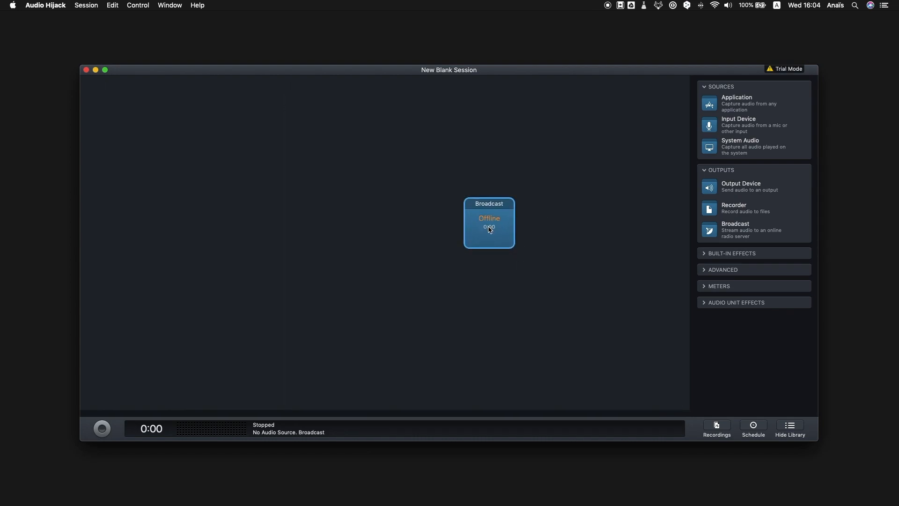
click(489, 227)
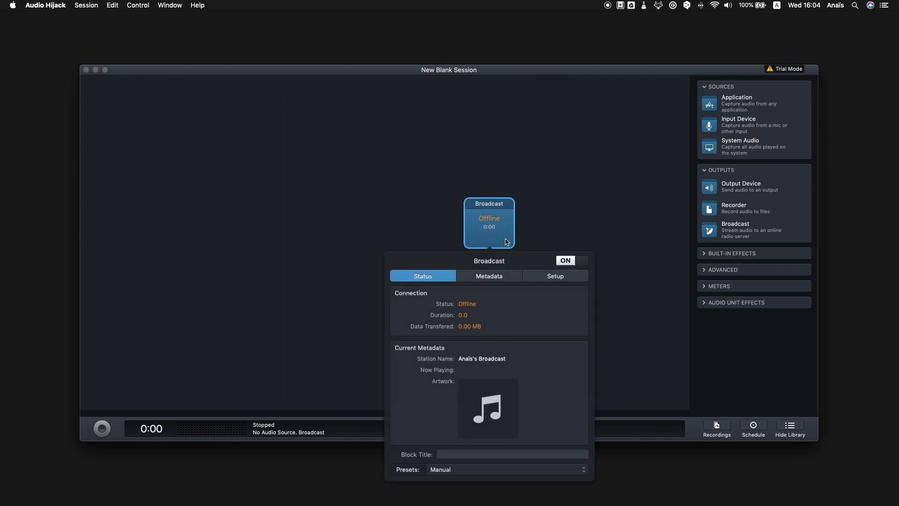
mouse_move(528, 247)
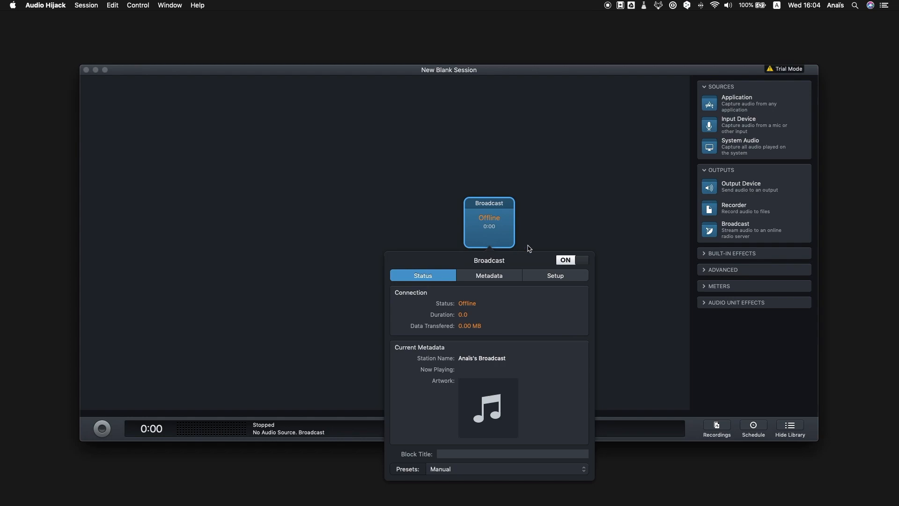
click(554, 275)
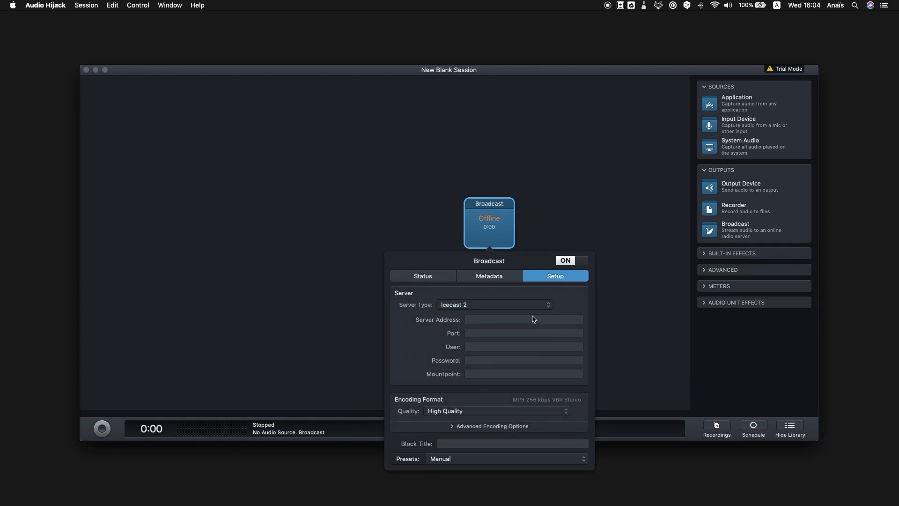
- Set the server to live.radioking.com with user AnaisRadioKin and mountpoint /pop-sensation
text(live.rad)
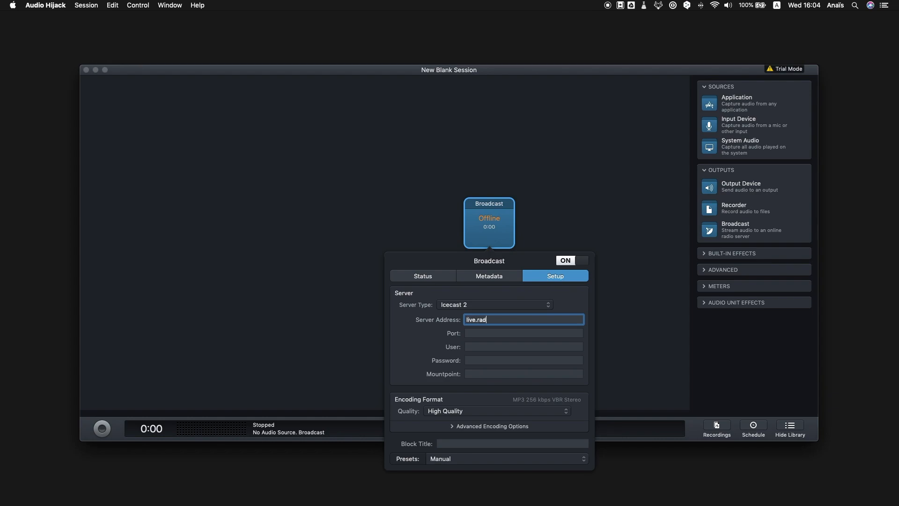
text(ioking.com)
click(524, 332)
text(80)
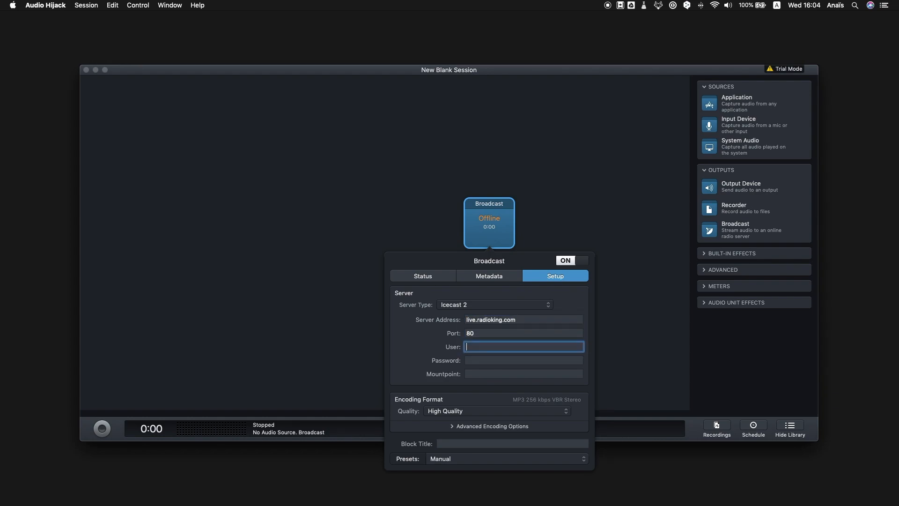
text(AnaisRadioKing)
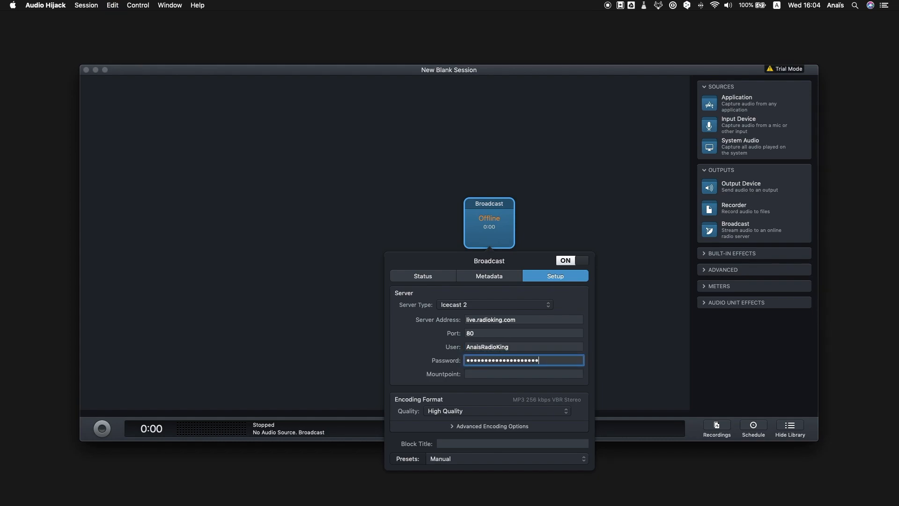
click(522, 374)
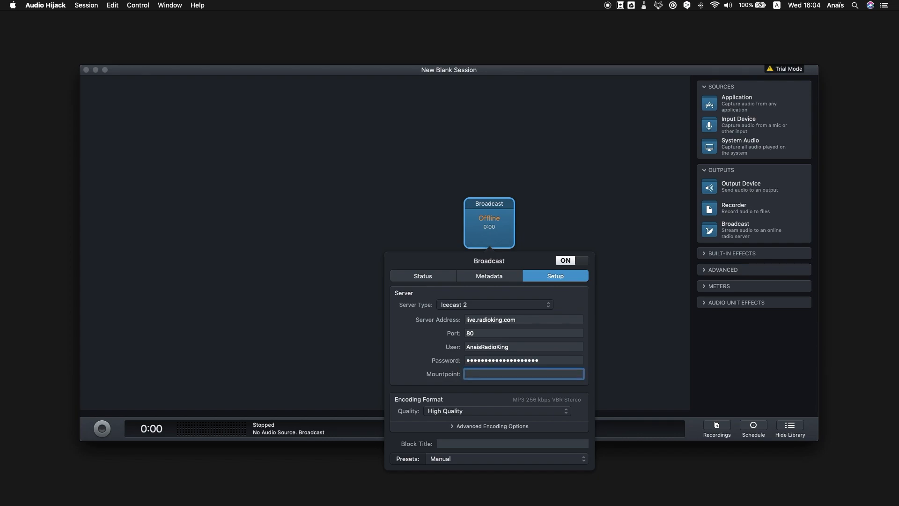
text(/pop-sensa)
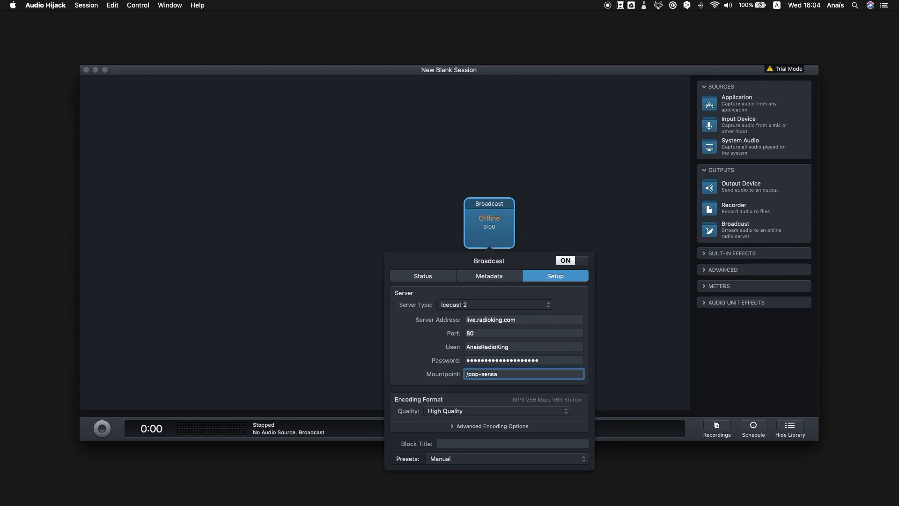
text(tion)
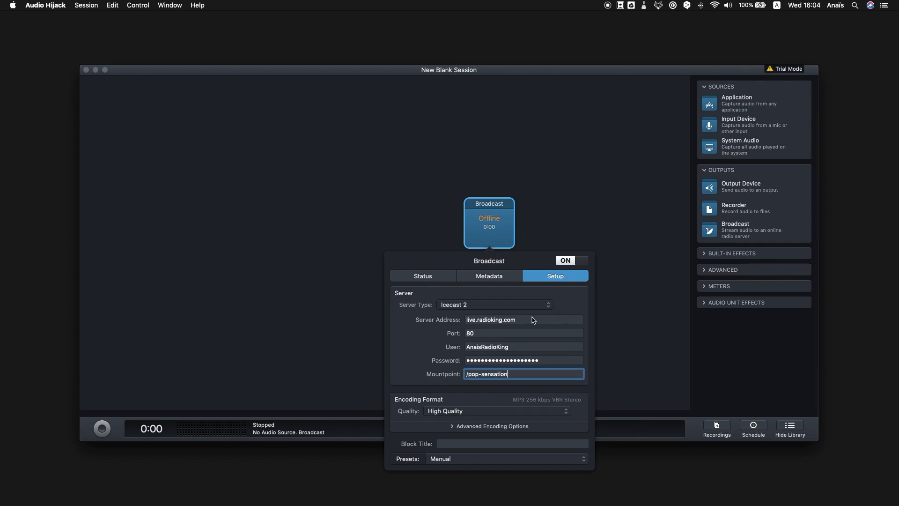
click(640, 290)
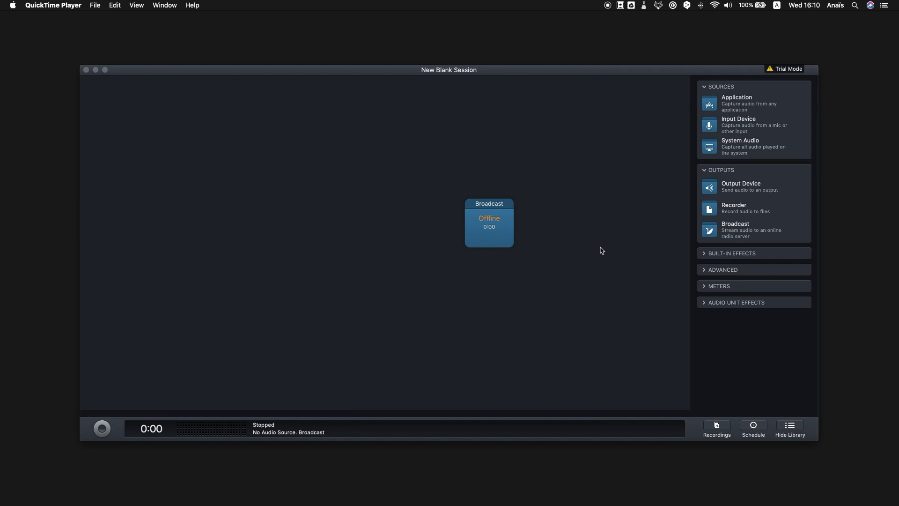
mouse_move(722, 135)
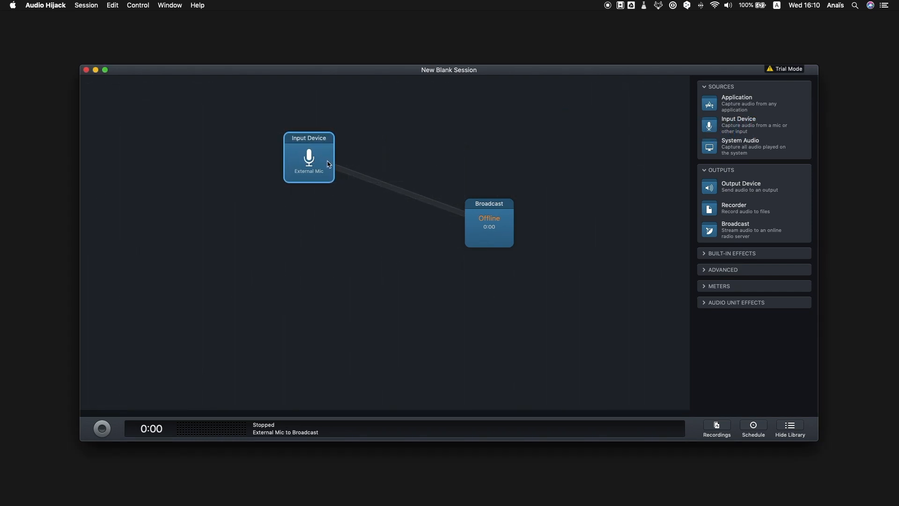
- Set the Input Device block to Built-in Microphone: External Microphone
click(309, 158)
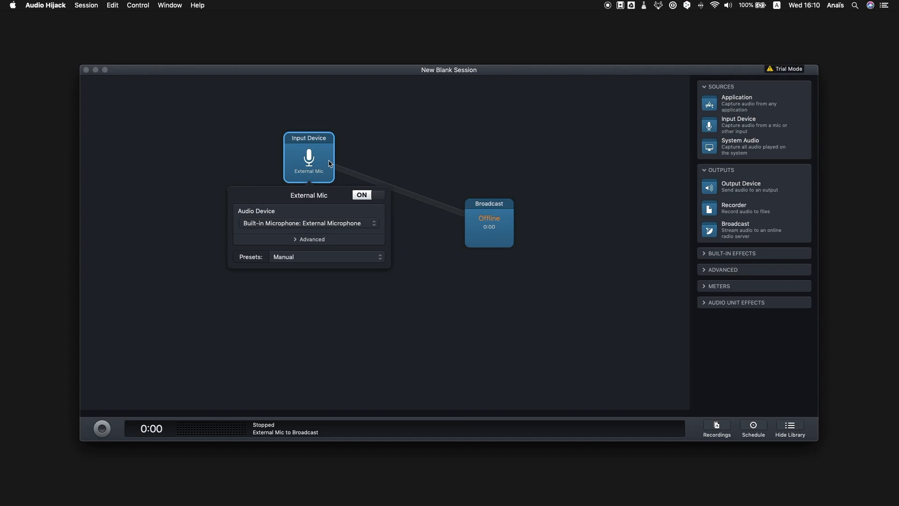
click(309, 223)
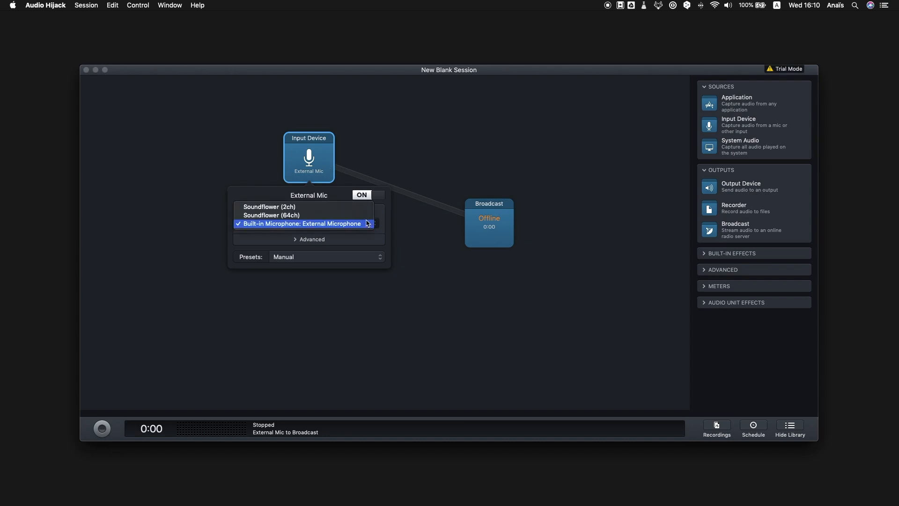
click(302, 223)
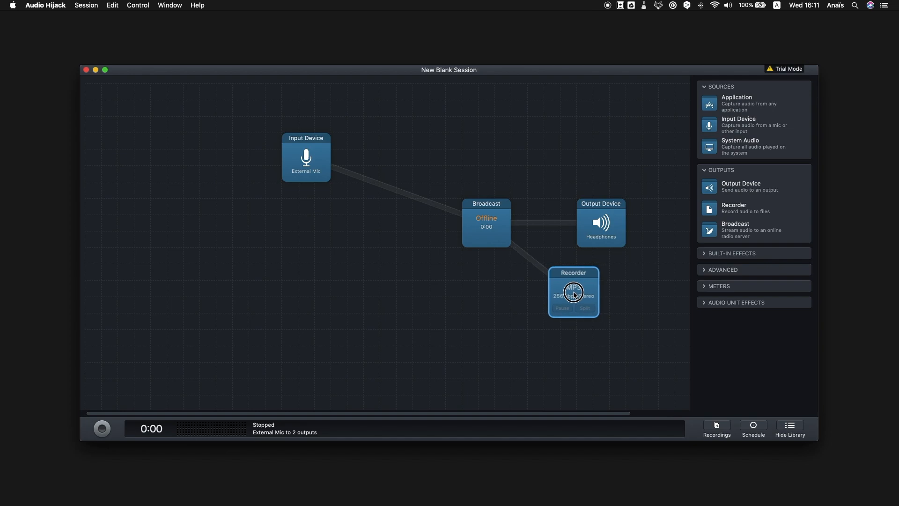
- Place the Recorder block beneath the External Mic input, wired into Broadcast
drag(573, 291, 353, 274)
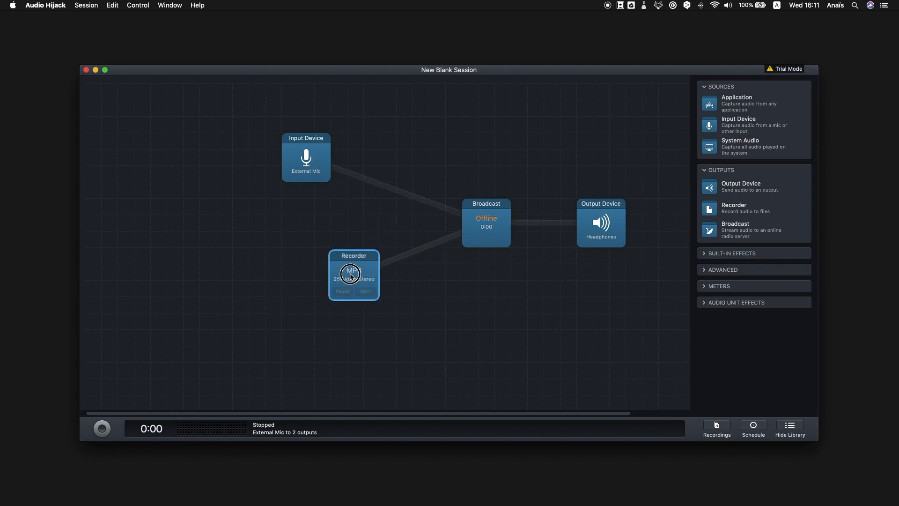
drag(353, 274, 306, 230)
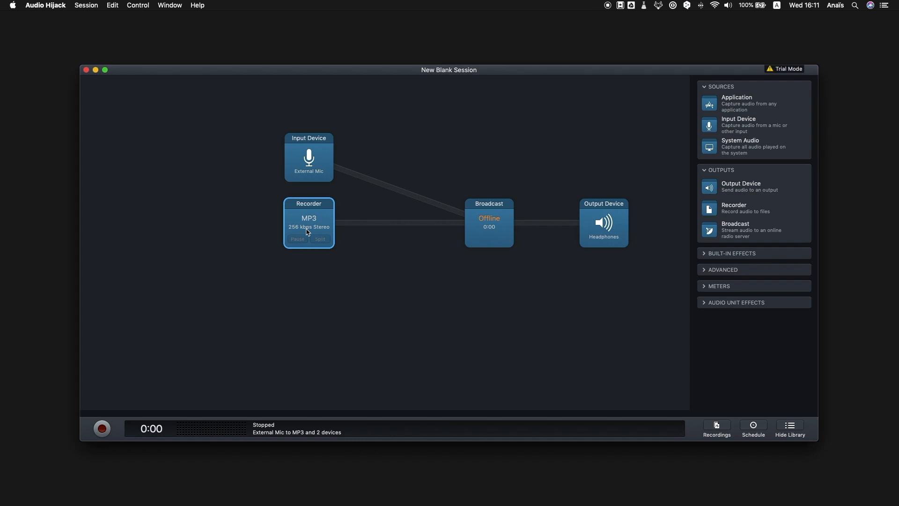
mouse_move(307, 232)
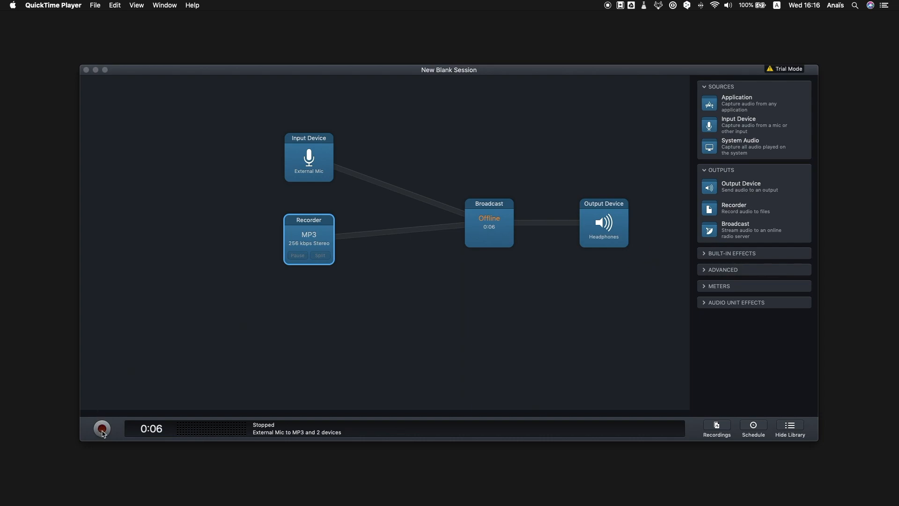
- Run the session for about ten seconds, then stop it
click(101, 428)
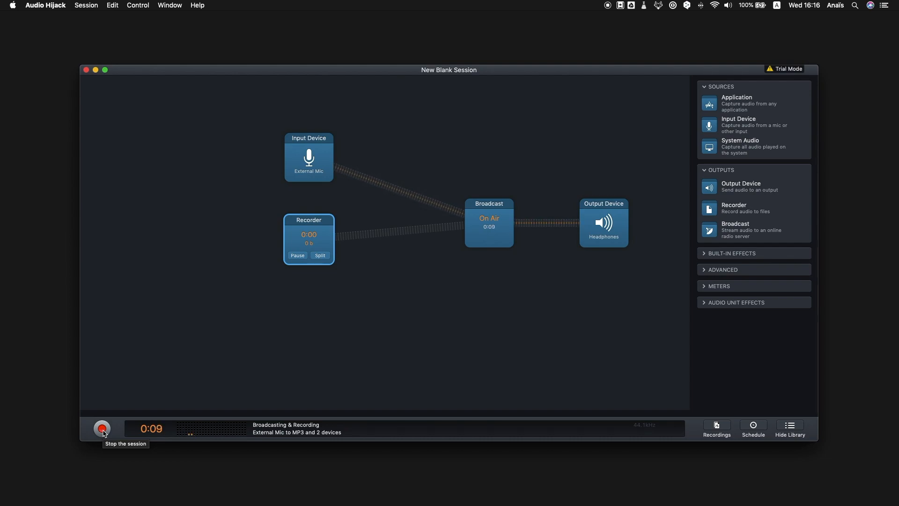
click(102, 429)
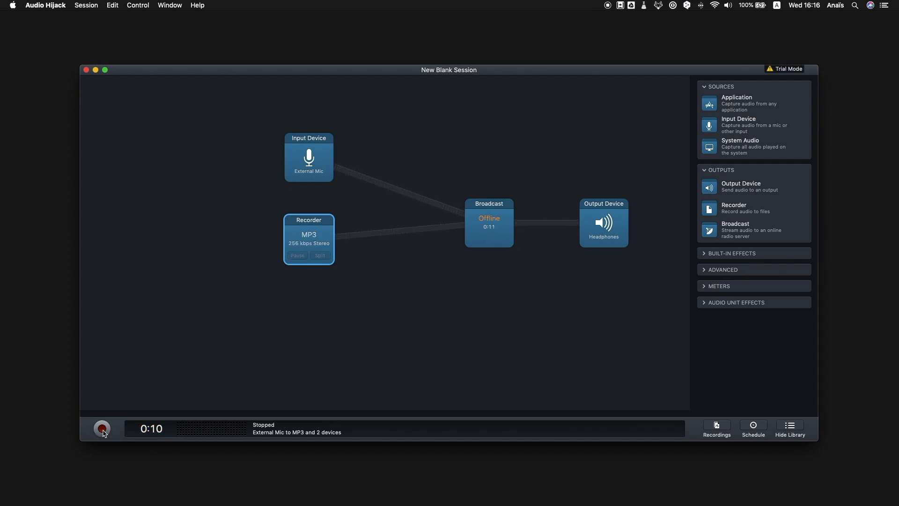
mouse_move(279, 380)
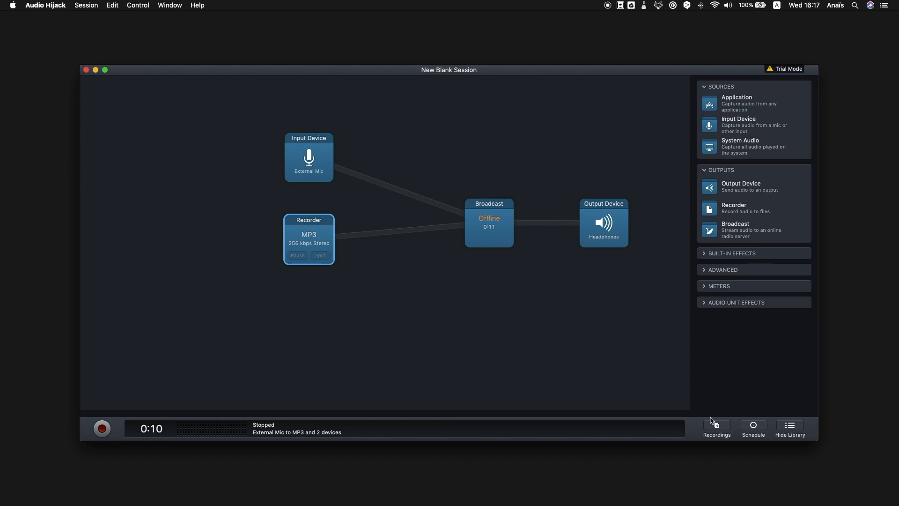
mouse_move(685, 219)
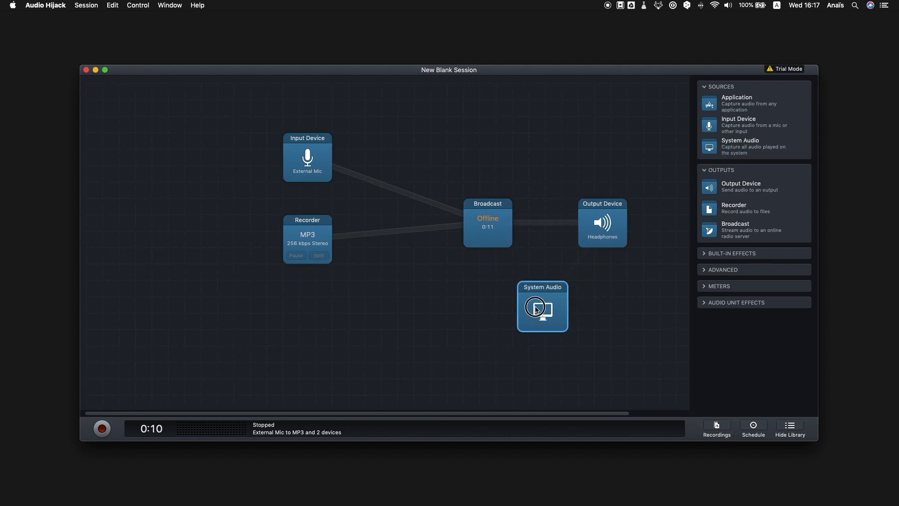
- Add a System Audio source below the Recorder feeding Broadcast
drag(542, 306, 307, 306)
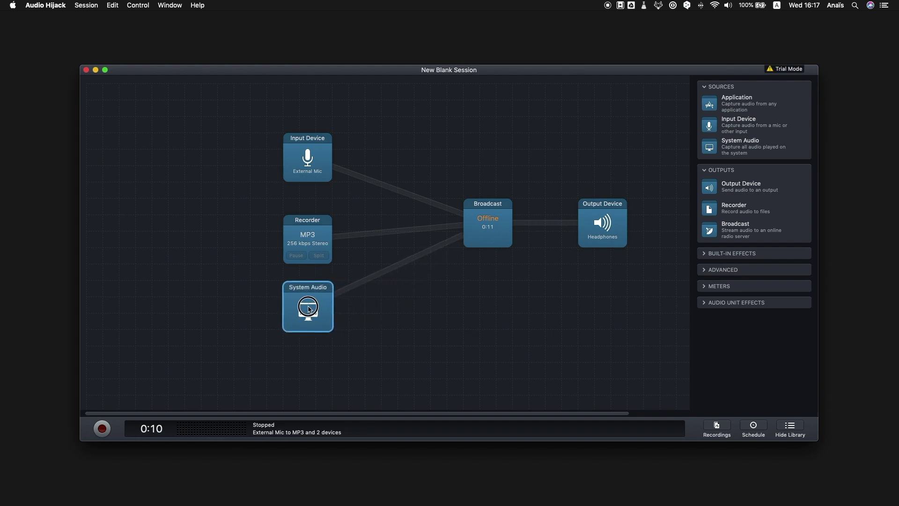
click(308, 307)
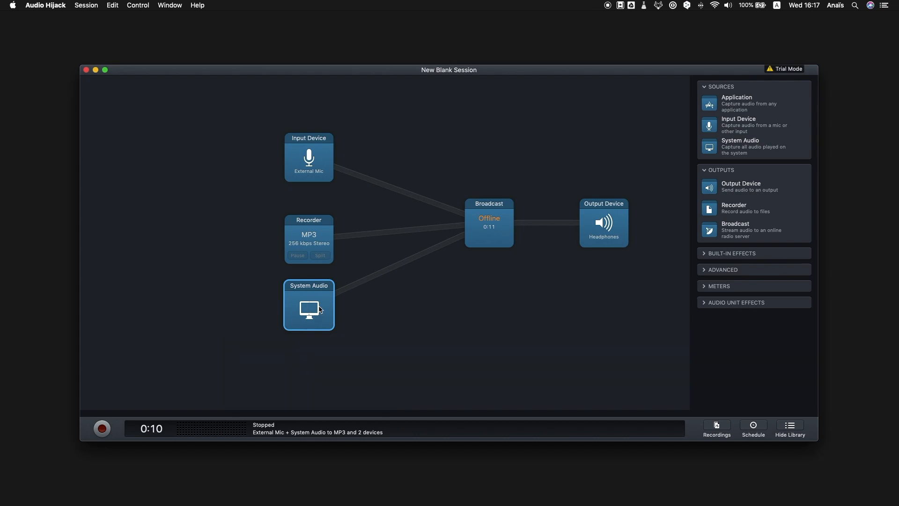
click(731, 253)
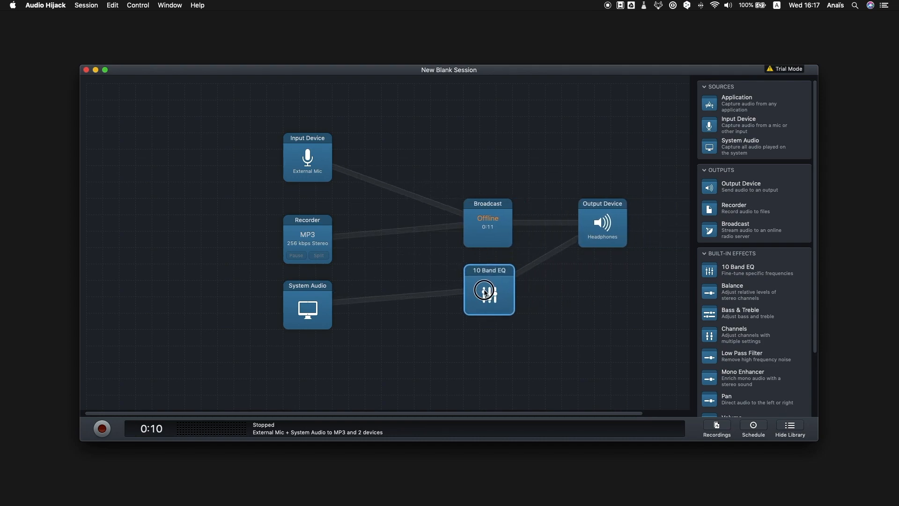
- Place the 10 Band EQ on the System Audio path and adjust its low-frequency bands
drag(488, 289, 417, 272)
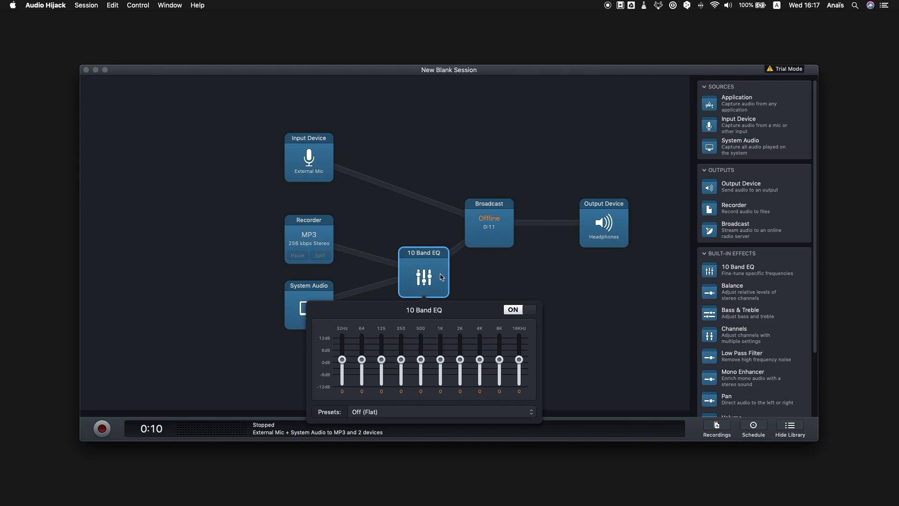
drag(342, 360, 342, 348)
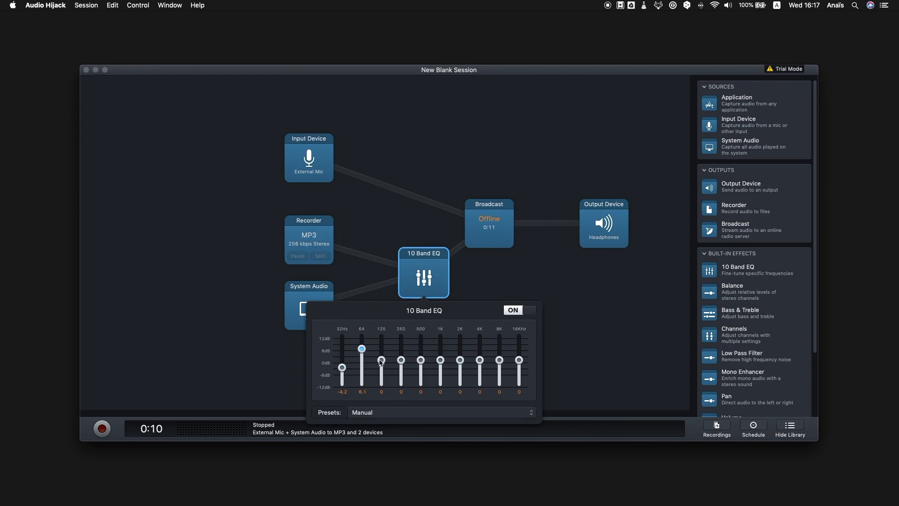
drag(381, 360, 381, 355)
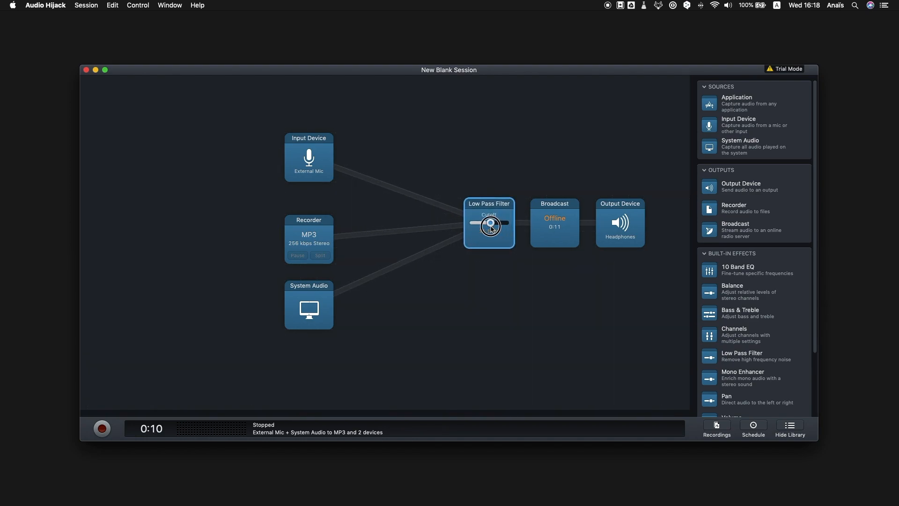
- Adjust the Low Pass Filter cutoff, then delete the block so sources feed Broadcast directly
drag(490, 223, 502, 223)
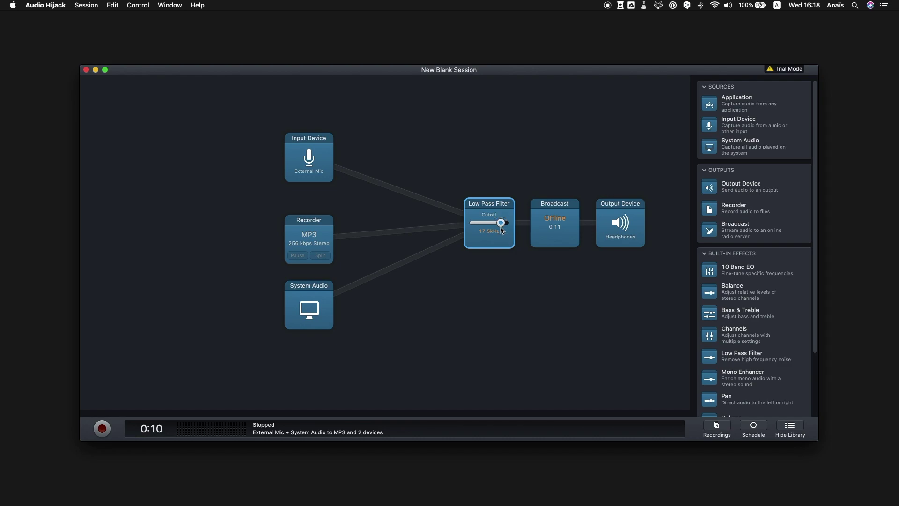
right_click(500, 231)
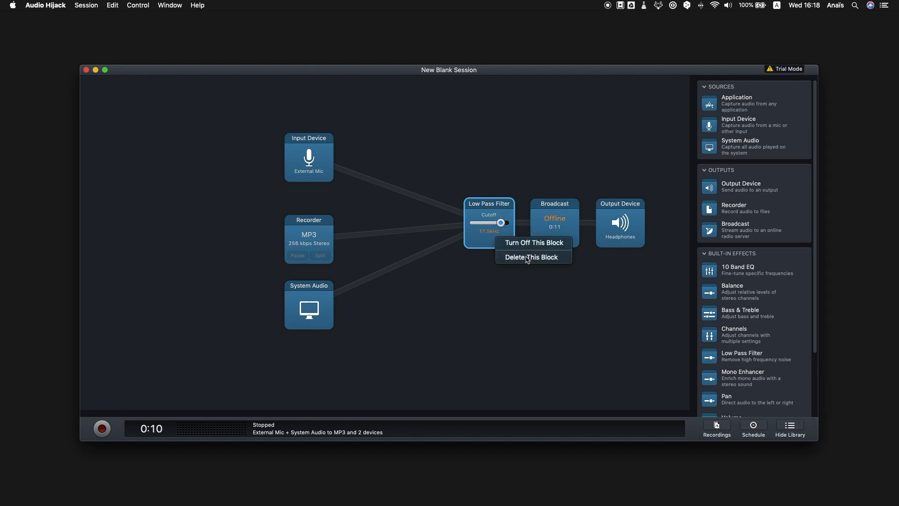
click(531, 257)
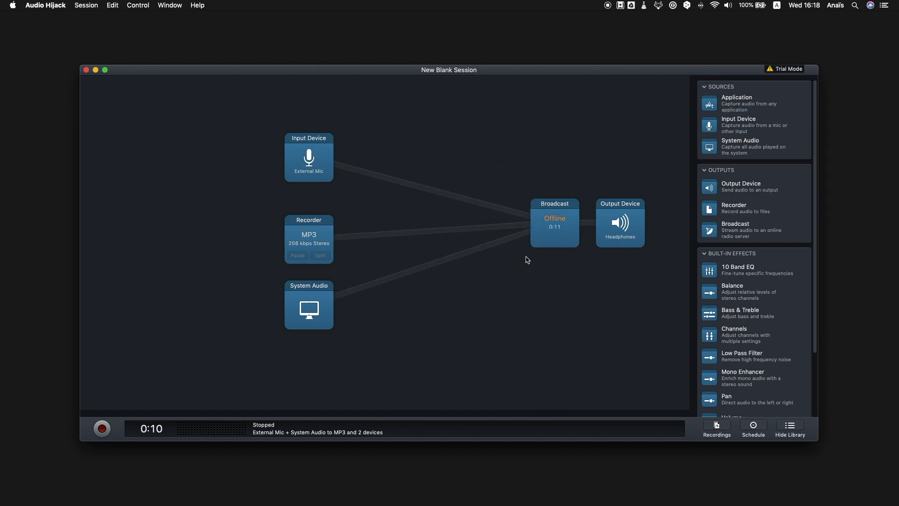
scroll(down, 3)
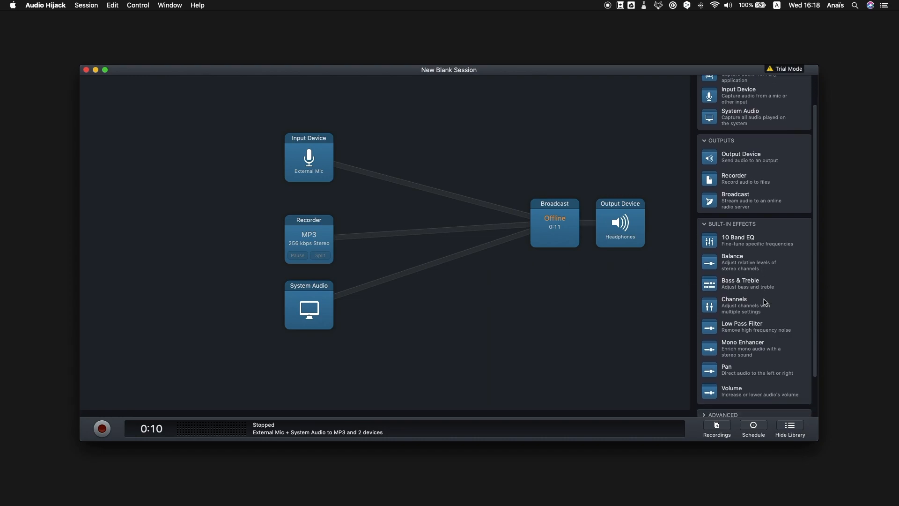
- Show the Ducking block's threshold and ducked-volume settings
scroll(down, 3)
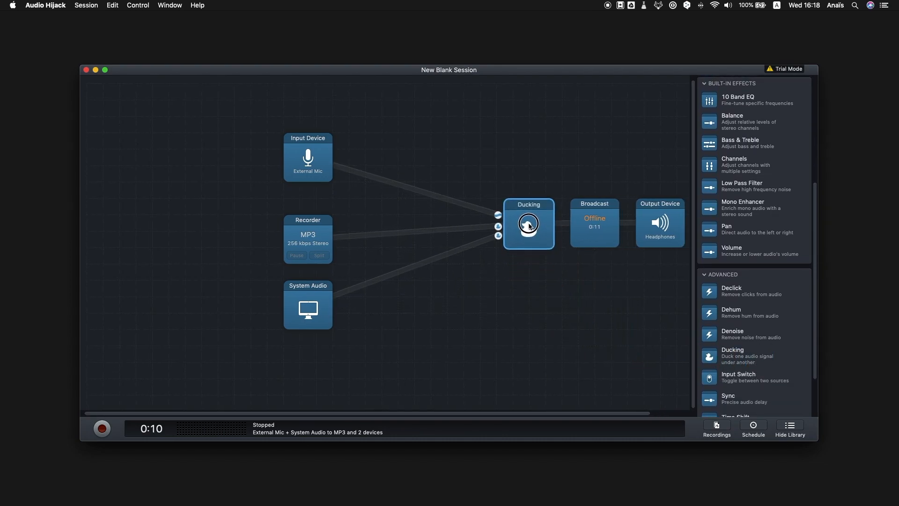
click(528, 225)
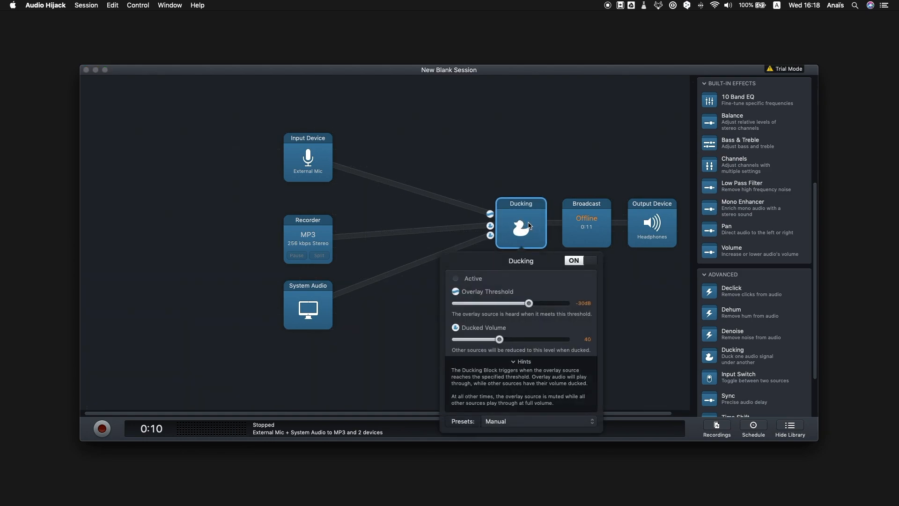